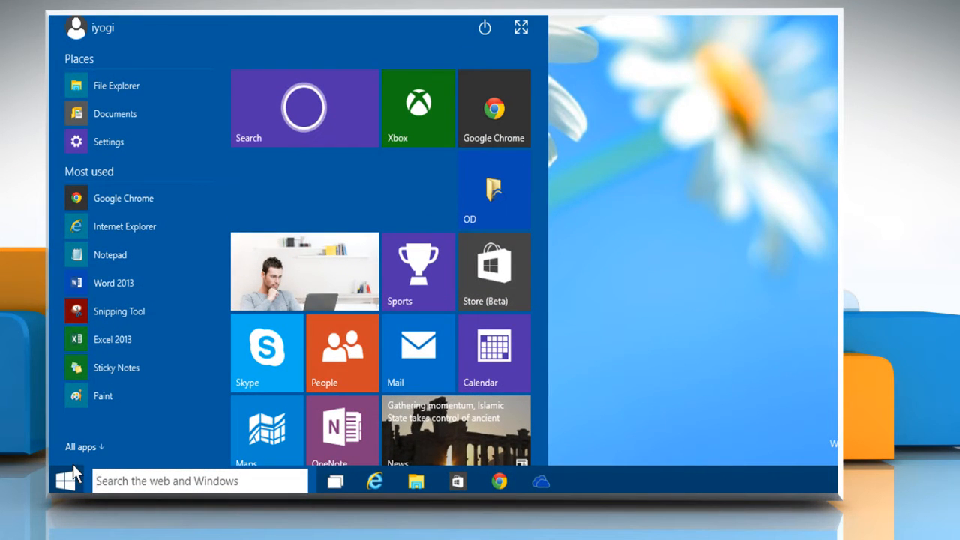
mouse_move(147, 240)
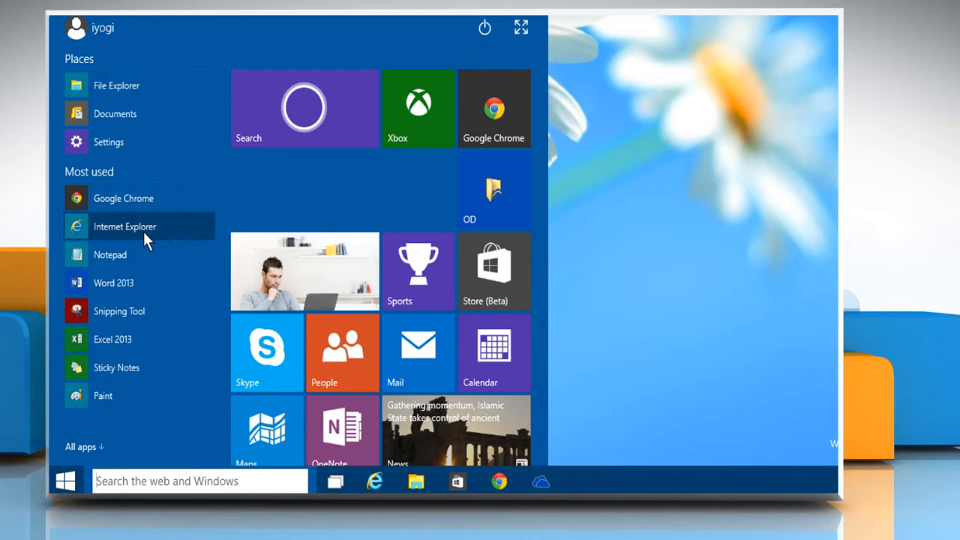
- Launch Internet Explorer from the Start menu's Most used list
left_click(125, 225)
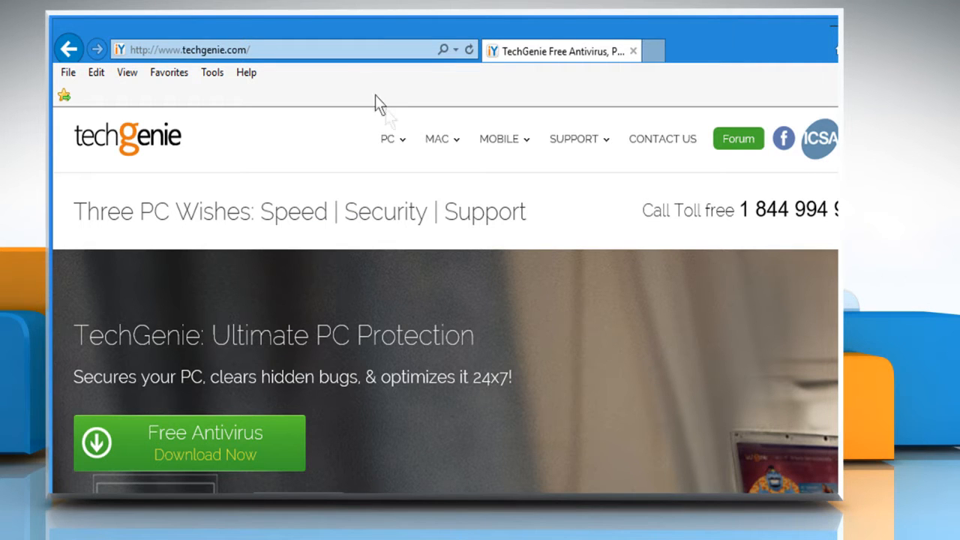
type("www.gmail.com")
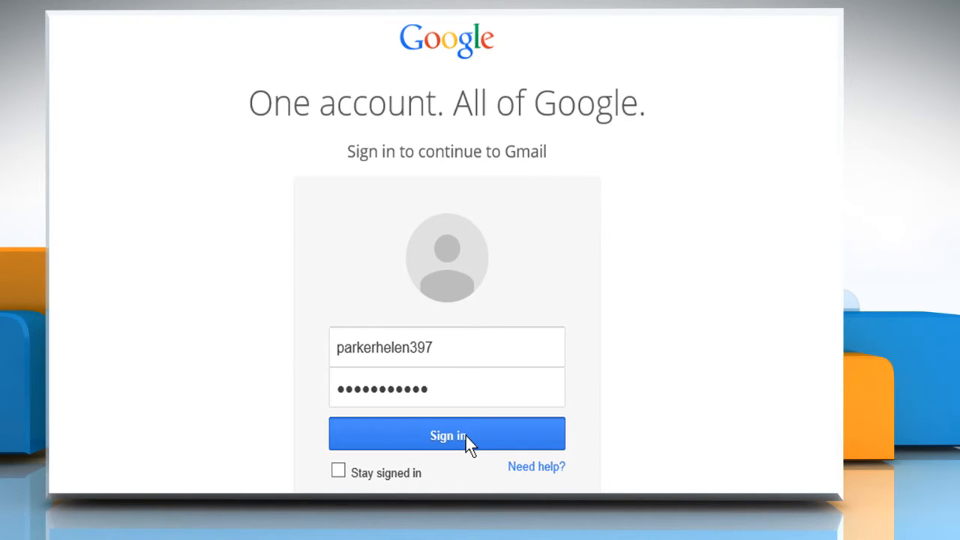
left_click(447, 435)
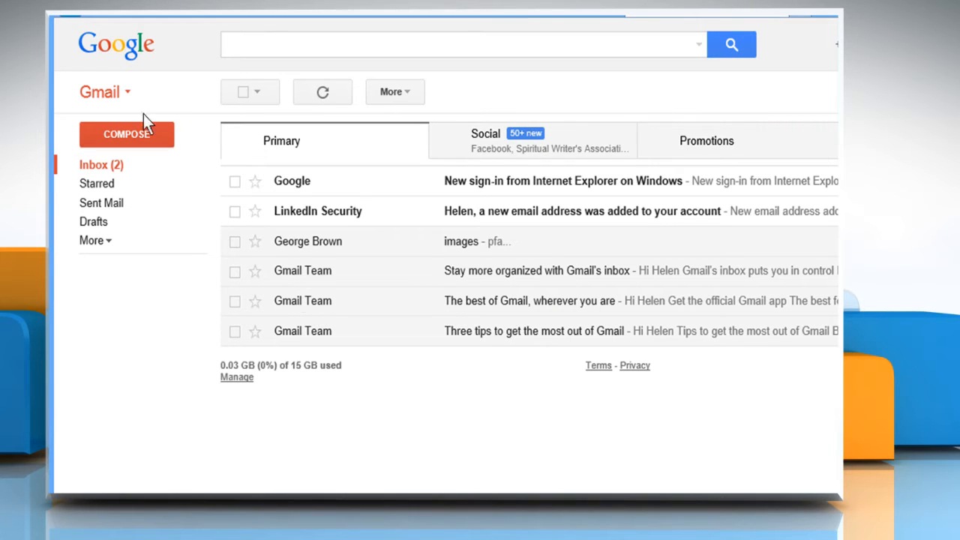
left_click(105, 91)
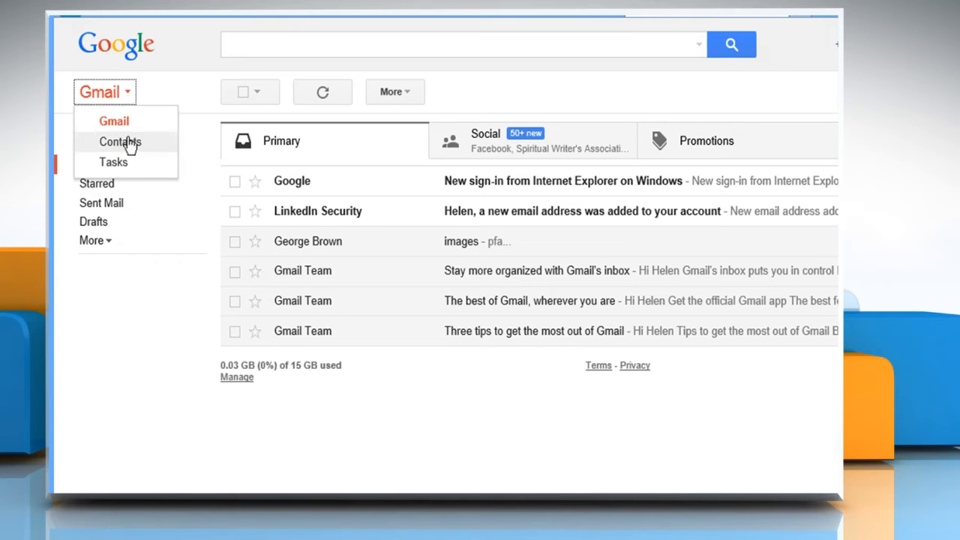
mouse_move(132, 147)
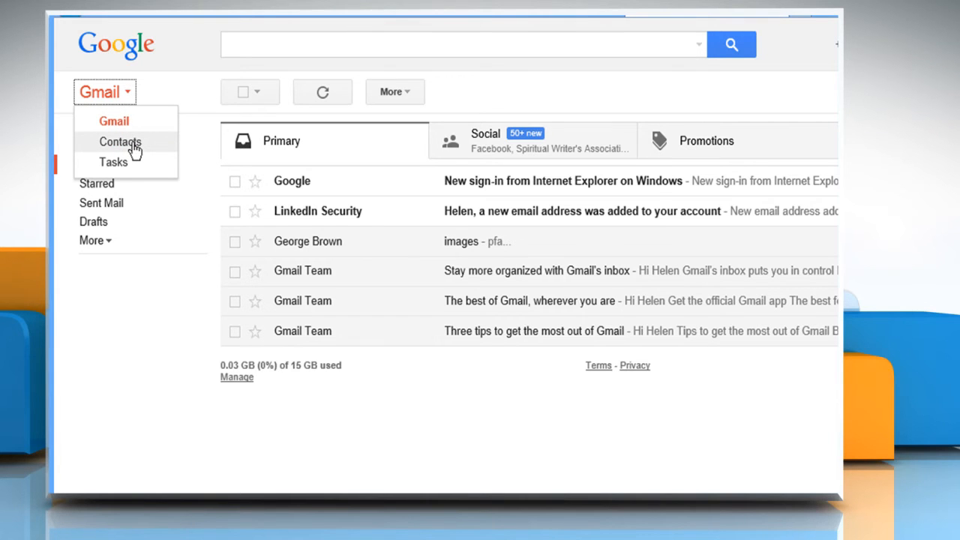
left_click(120, 141)
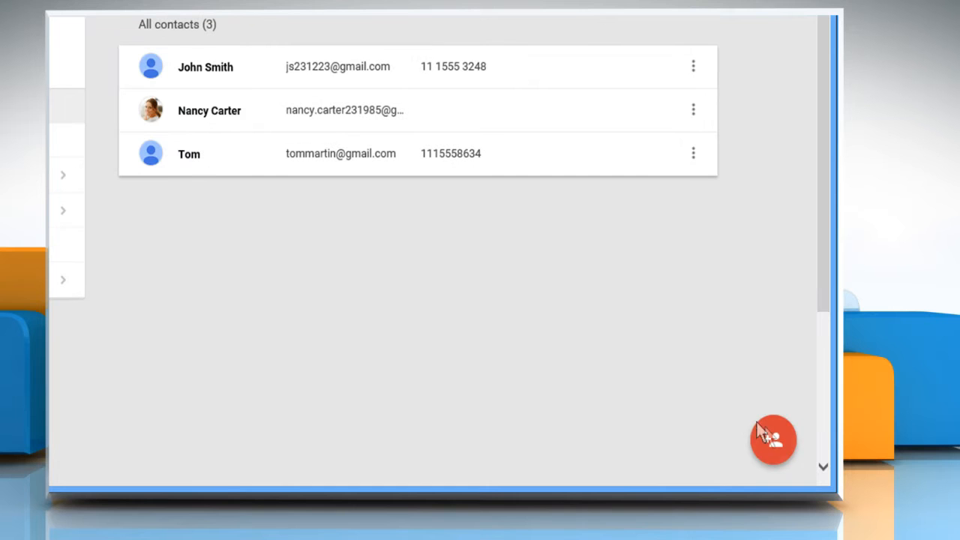
left_click(773, 440)
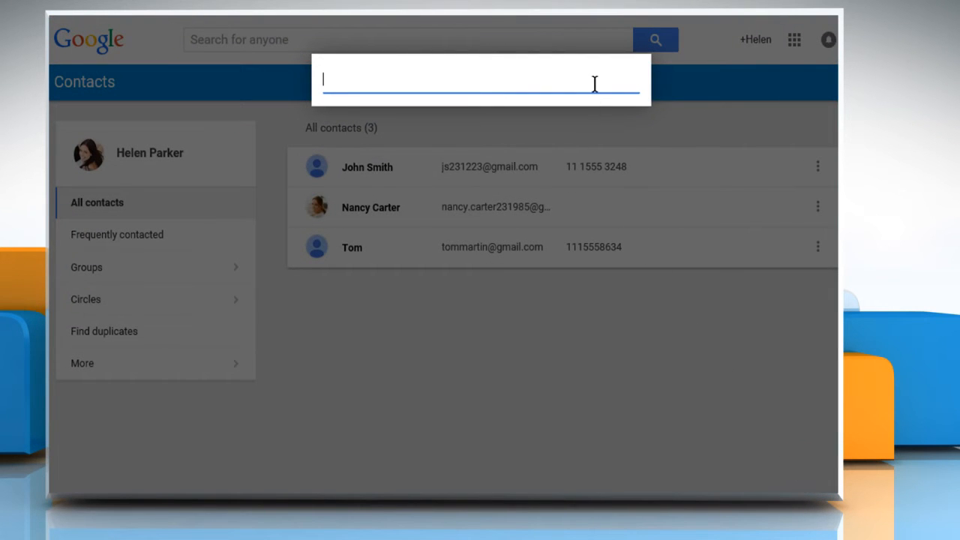
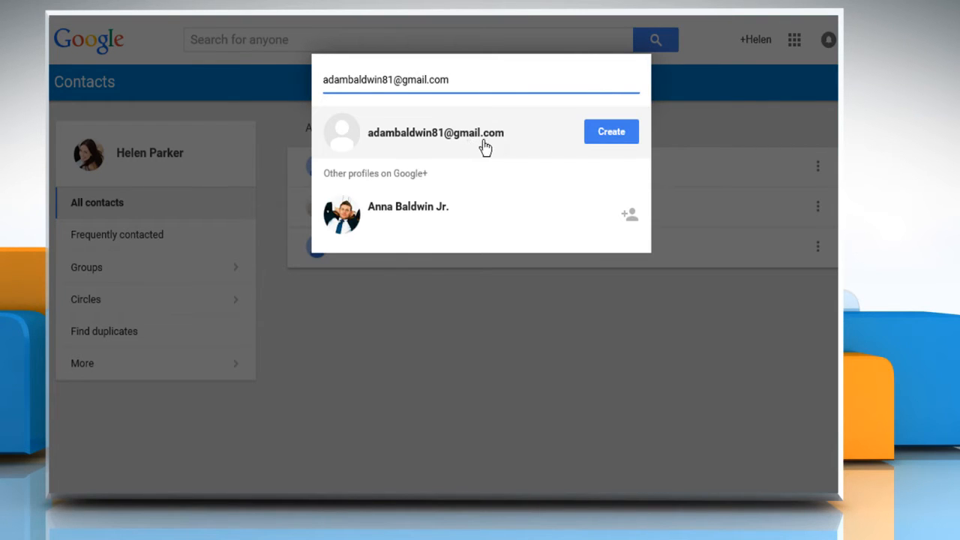
left_click(611, 132)
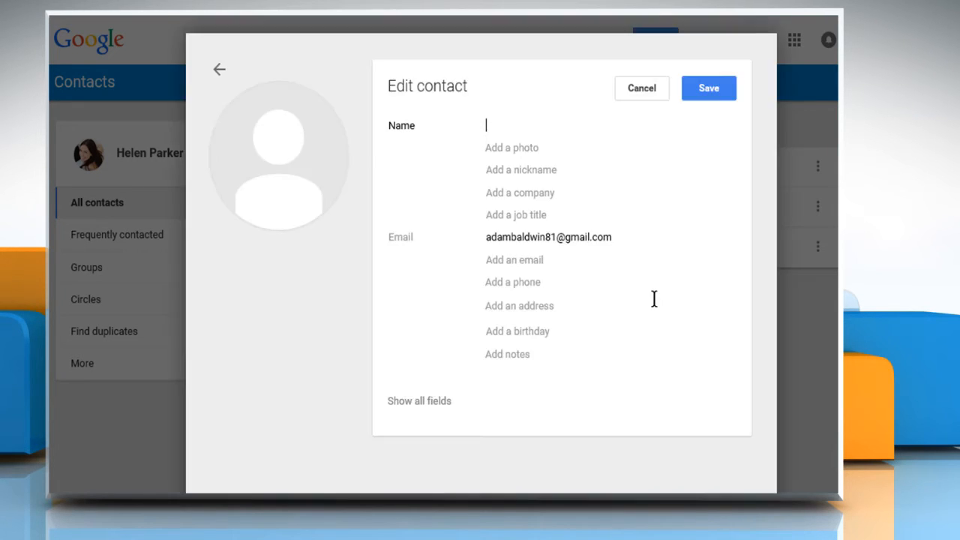
mouse_move(583, 149)
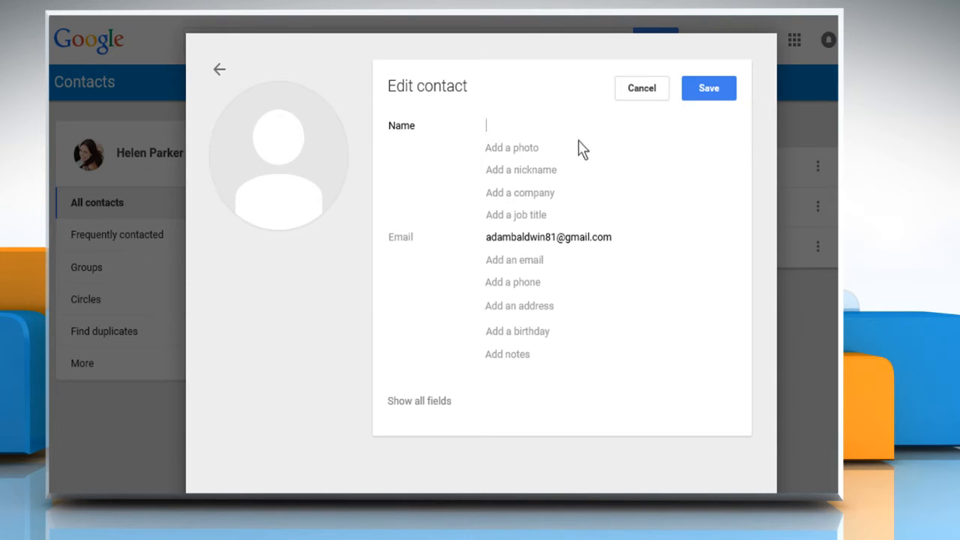
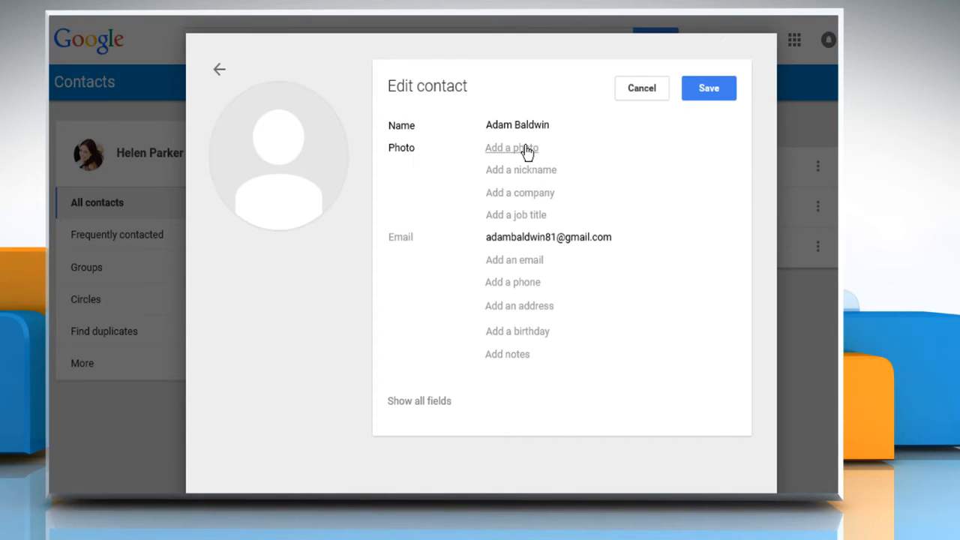
left_click(510, 149)
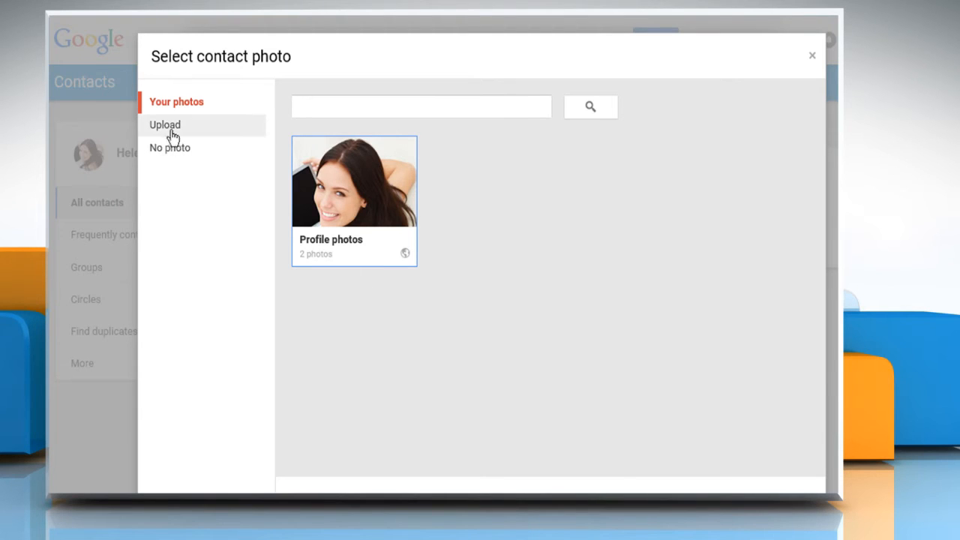
left_click(165, 125)
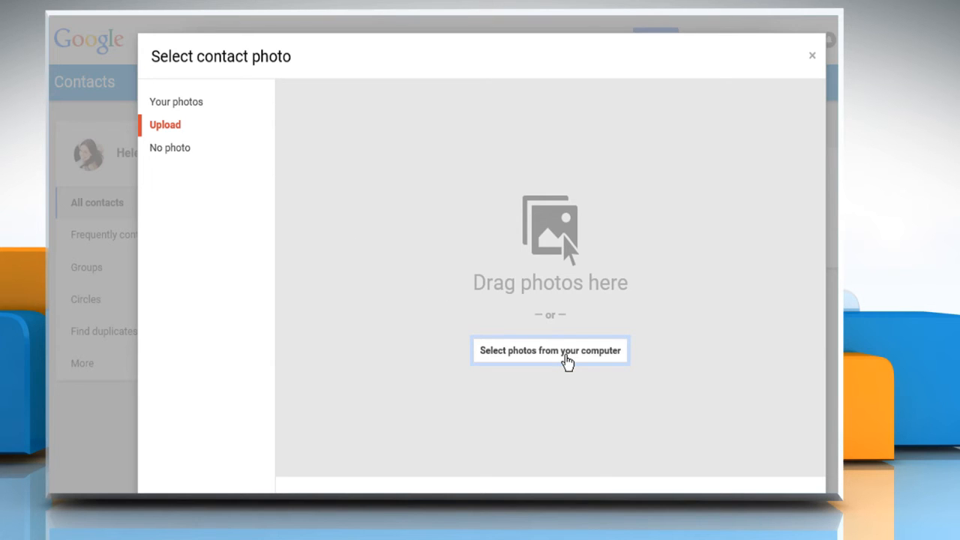
left_click(549, 351)
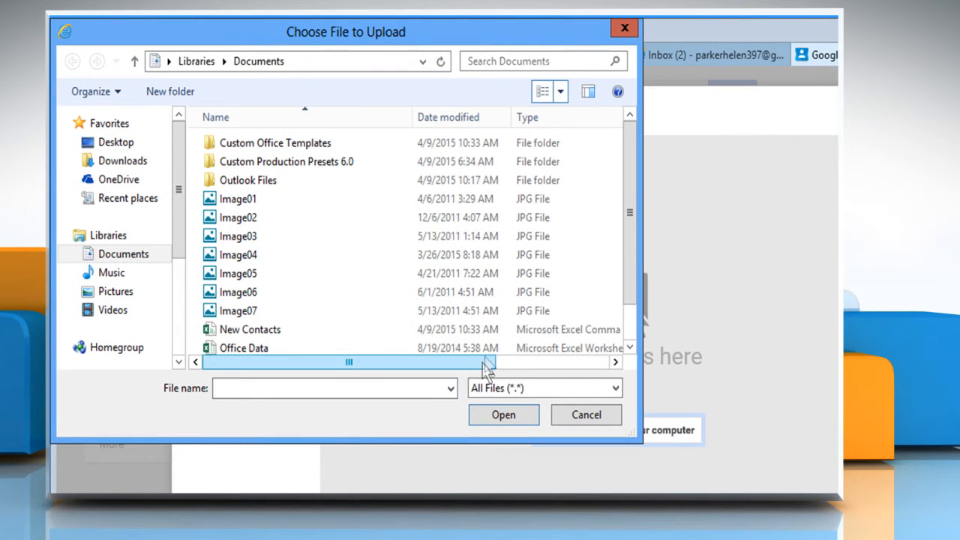
- Upload Image06, crop it around the man's head and set it as the contact photo
left_click(237, 291)
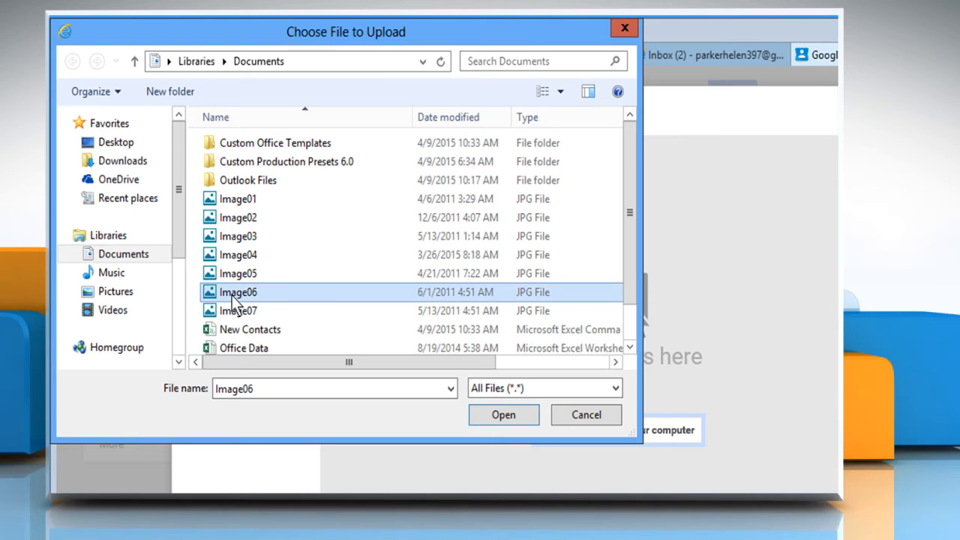
mouse_move(504, 414)
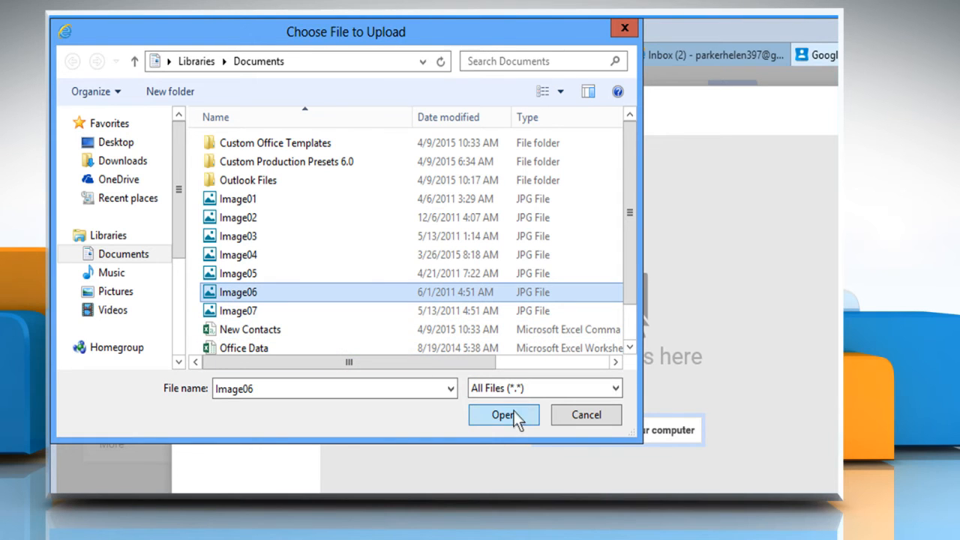
left_click(504, 414)
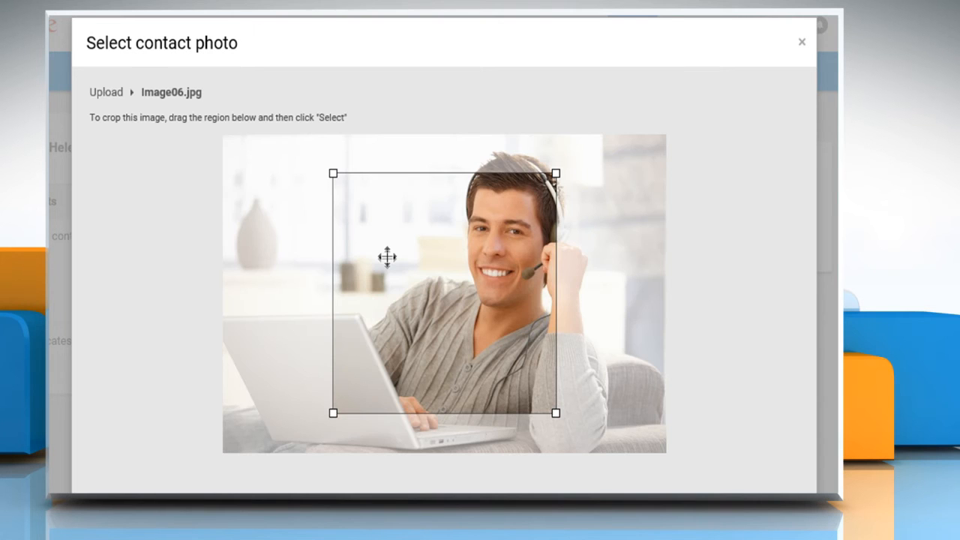
left_click_drag(387, 258, 564, 375)
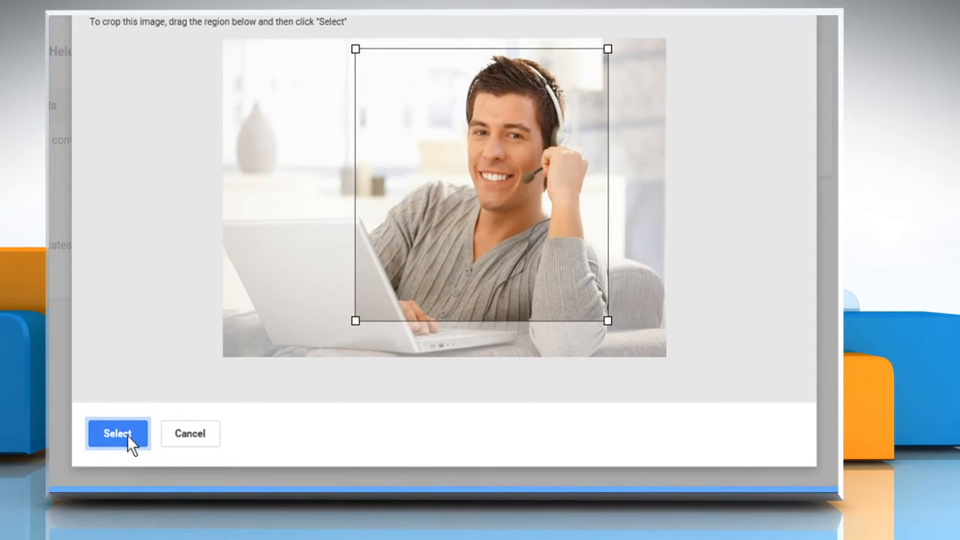
left_click(117, 433)
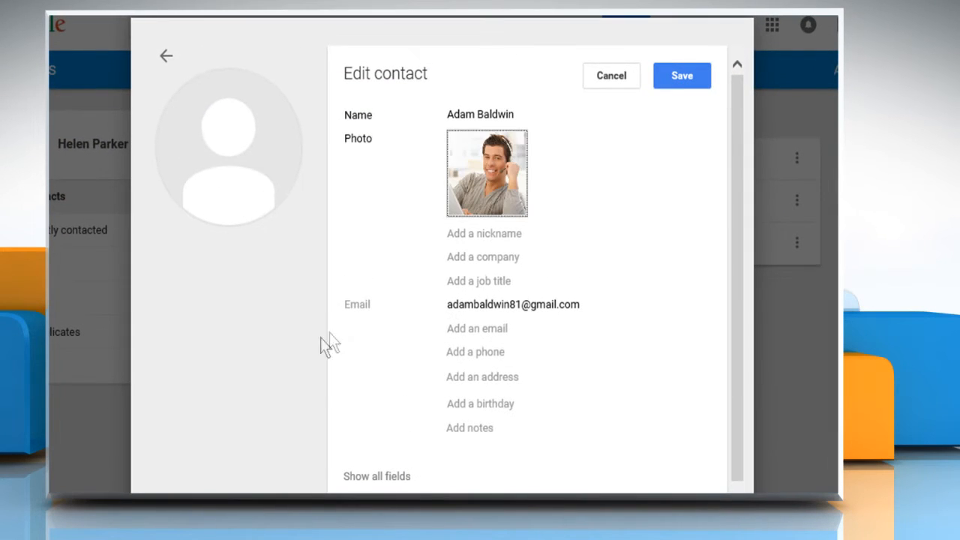
type("Adam T")
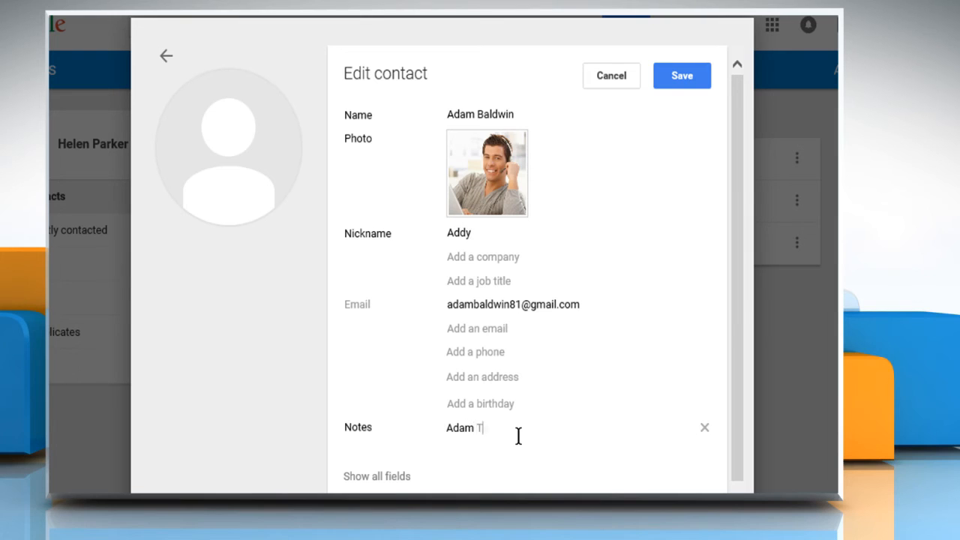
type("echie")
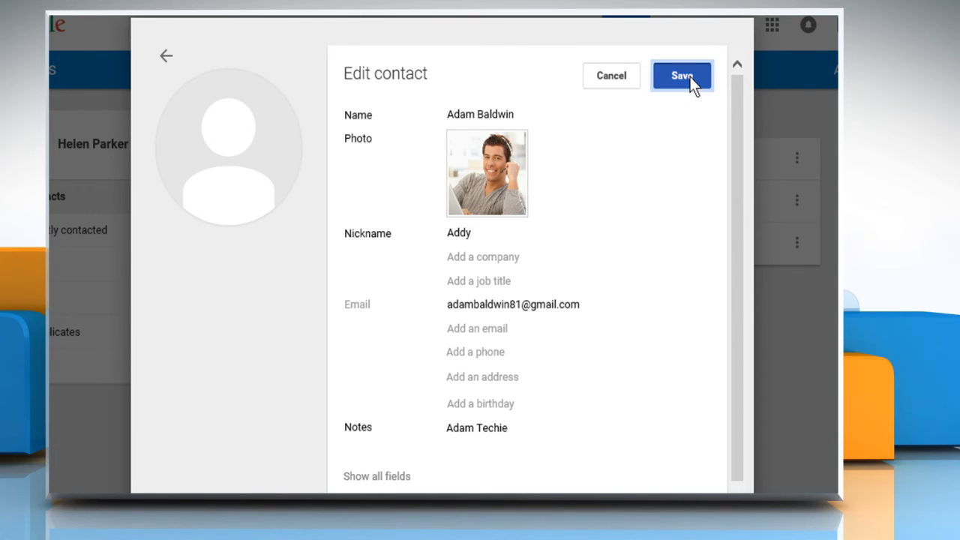
left_click(681, 75)
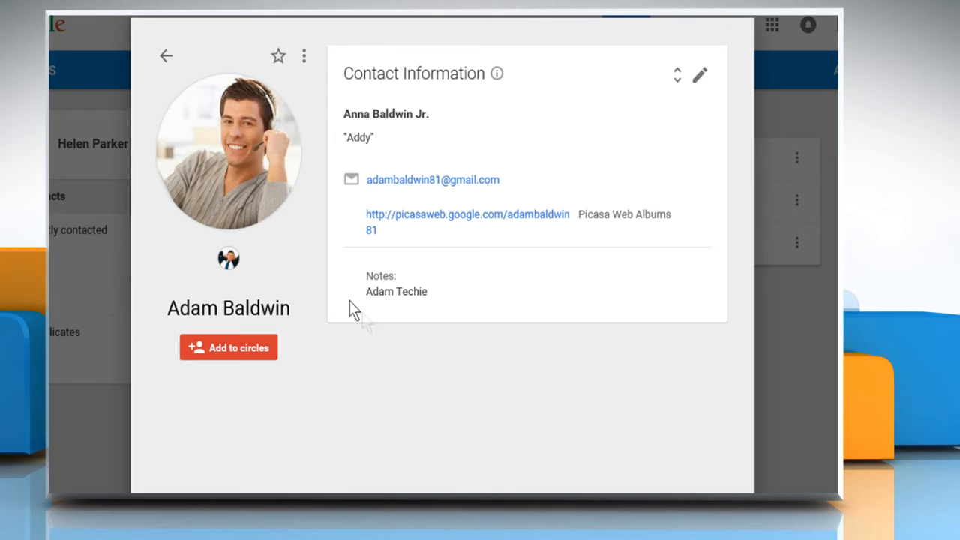
mouse_move(240, 135)
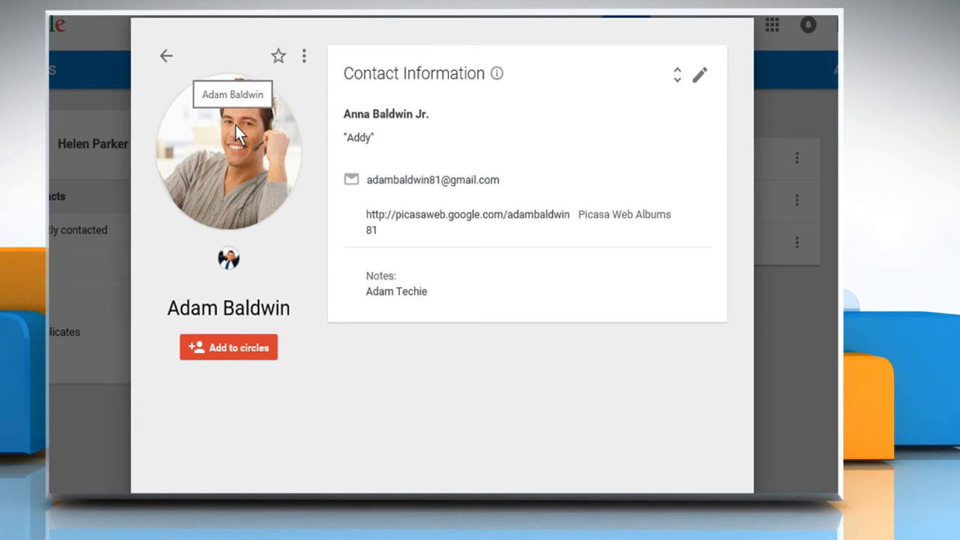
mouse_move(310, 234)
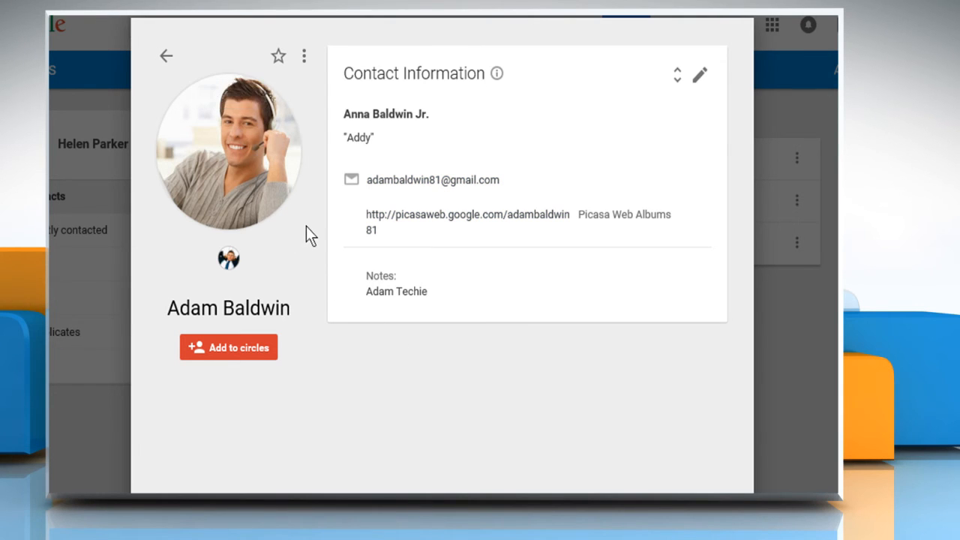